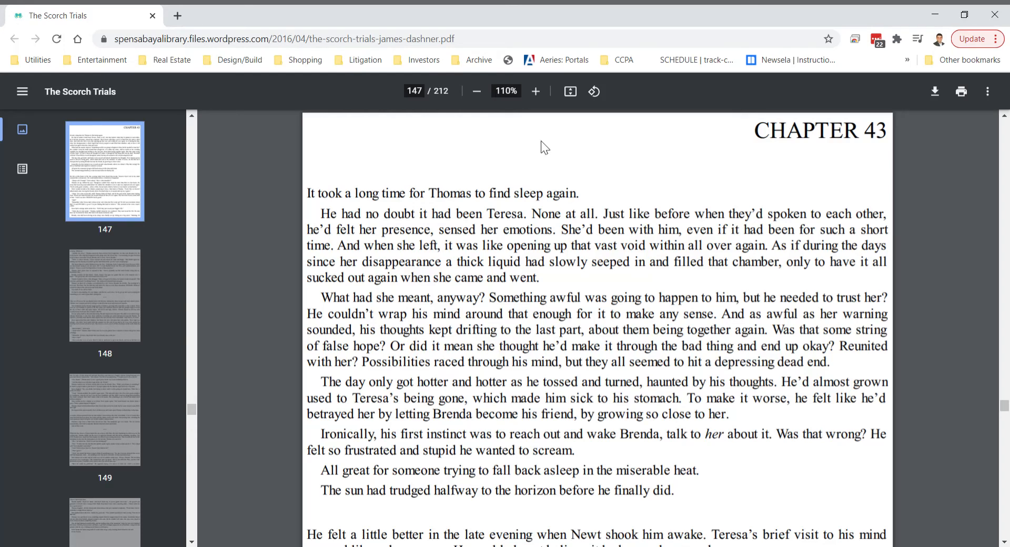
{"action": "mouse_move", "coordinate": [448, 133]}
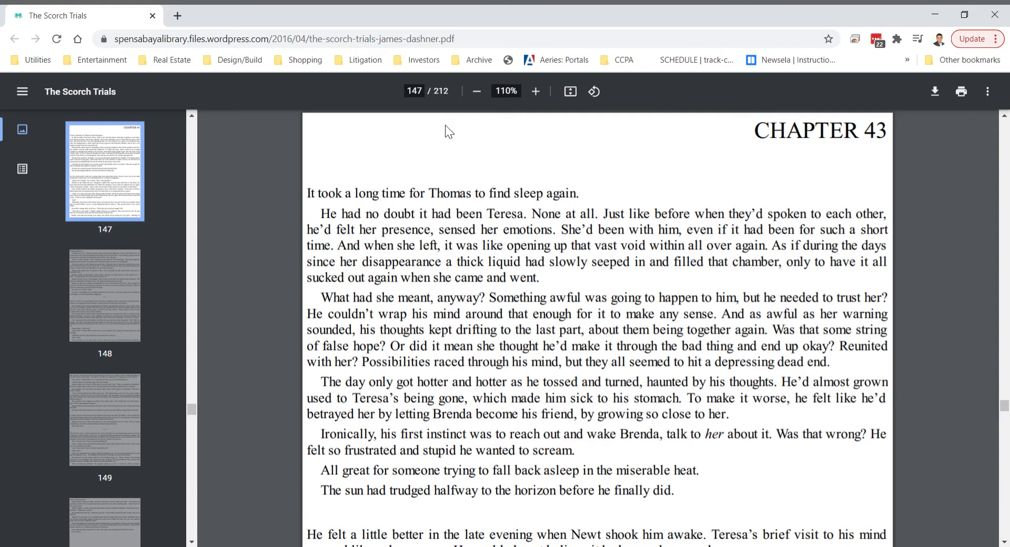
{"action": "mouse_move", "coordinate": [320, 241]}
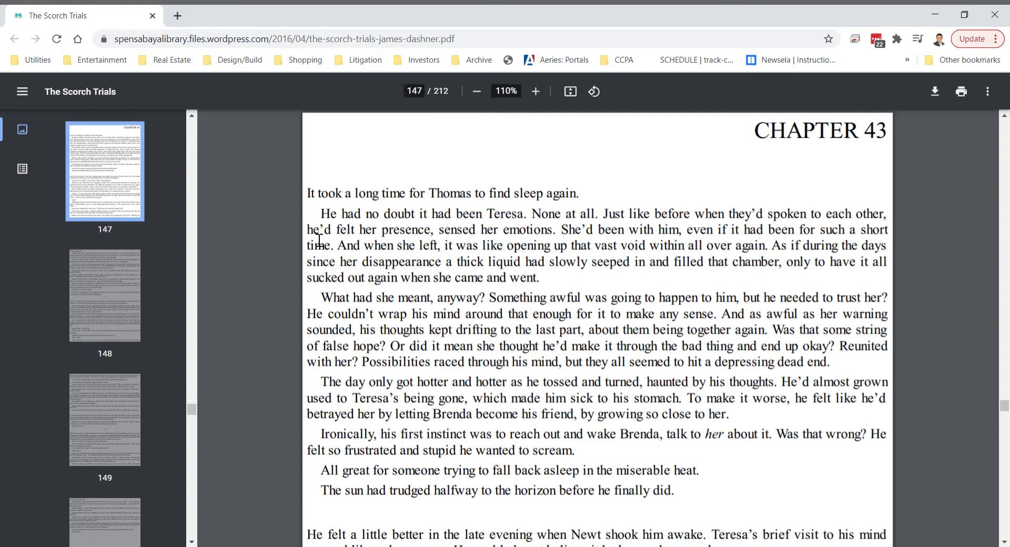
{"action": "scroll", "scroll_direction": "down", "scroll_amount": 3}
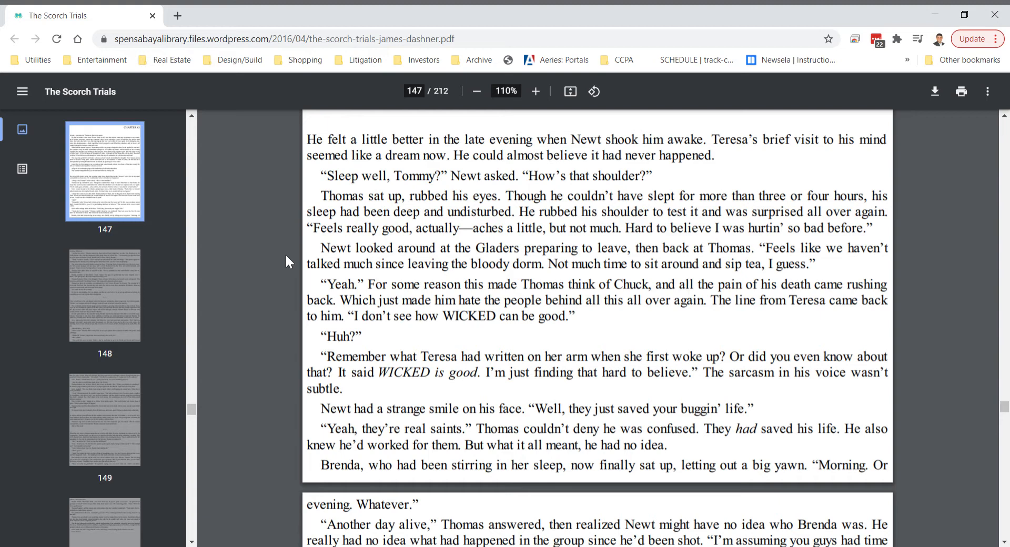
{"action": "mouse_move", "coordinate": [307, 250]}
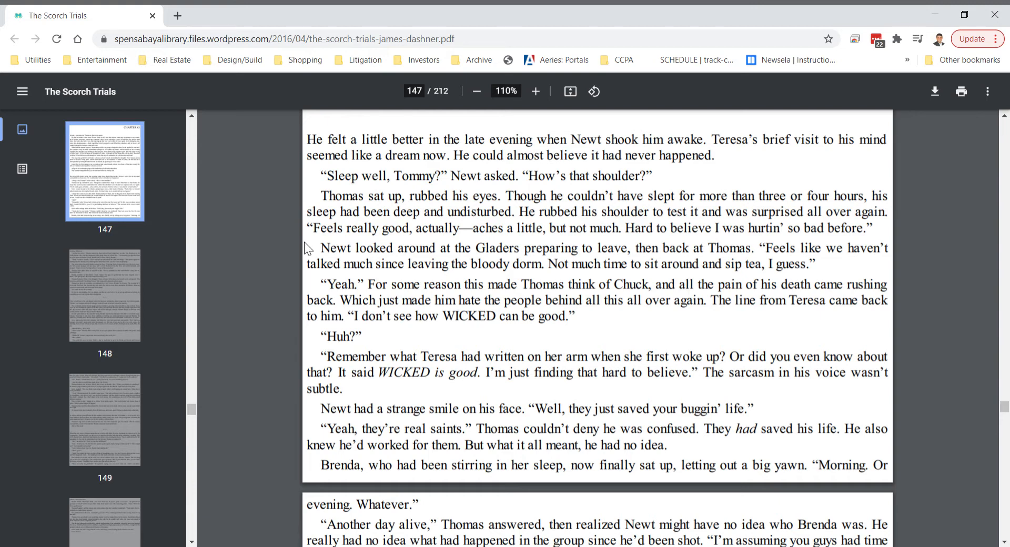
{"action": "scroll", "scroll_direction": "down", "scroll_amount": 3}
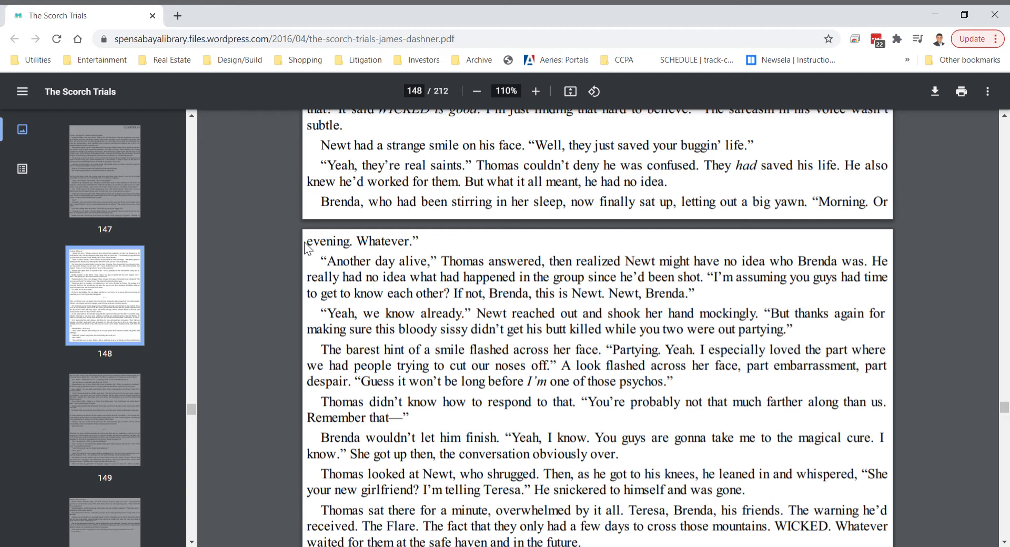
{"action": "scroll", "scroll_direction": "down", "scroll_amount": 3}
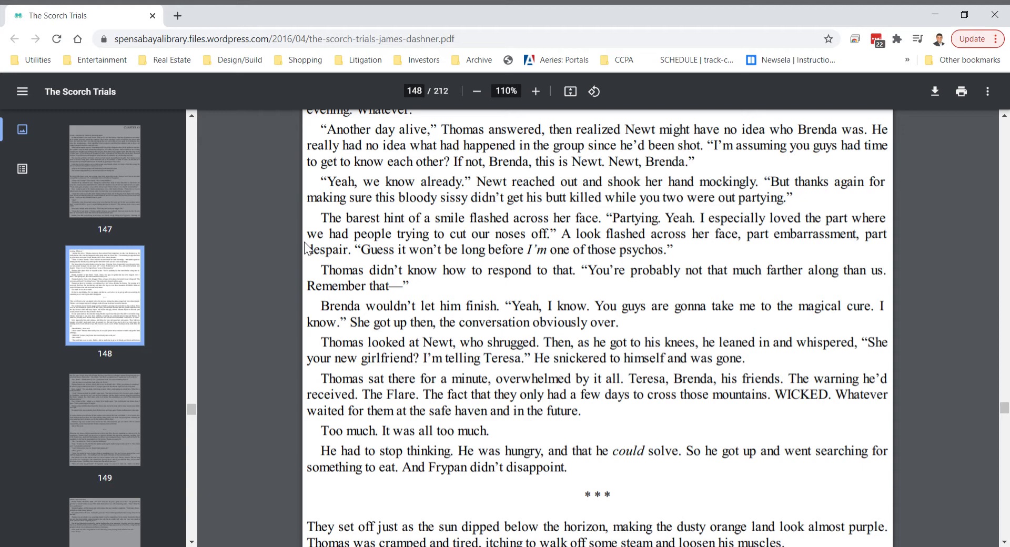
{"action": "scroll", "scroll_direction": "down", "scroll_amount": 3}
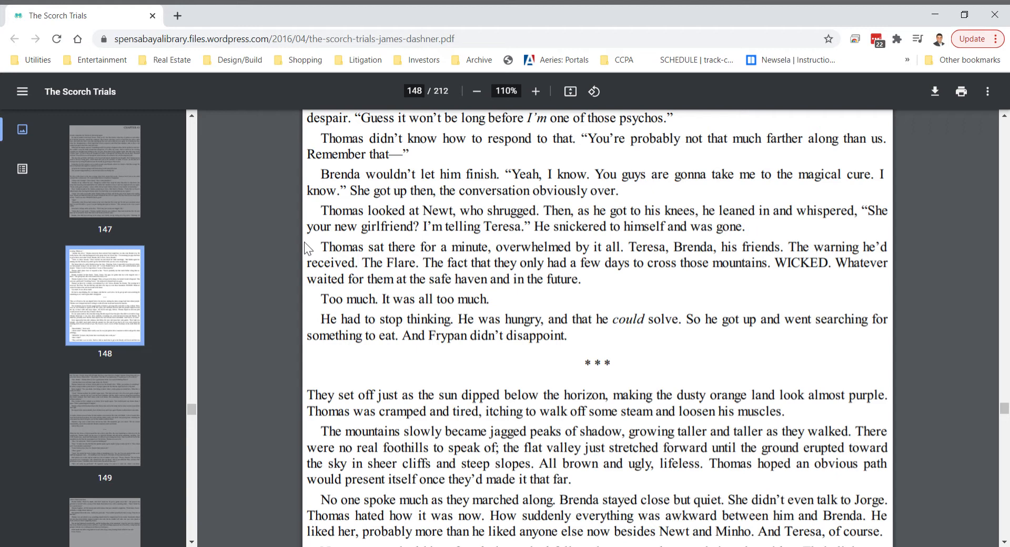
{"action": "mouse_move", "coordinate": [269, 350]}
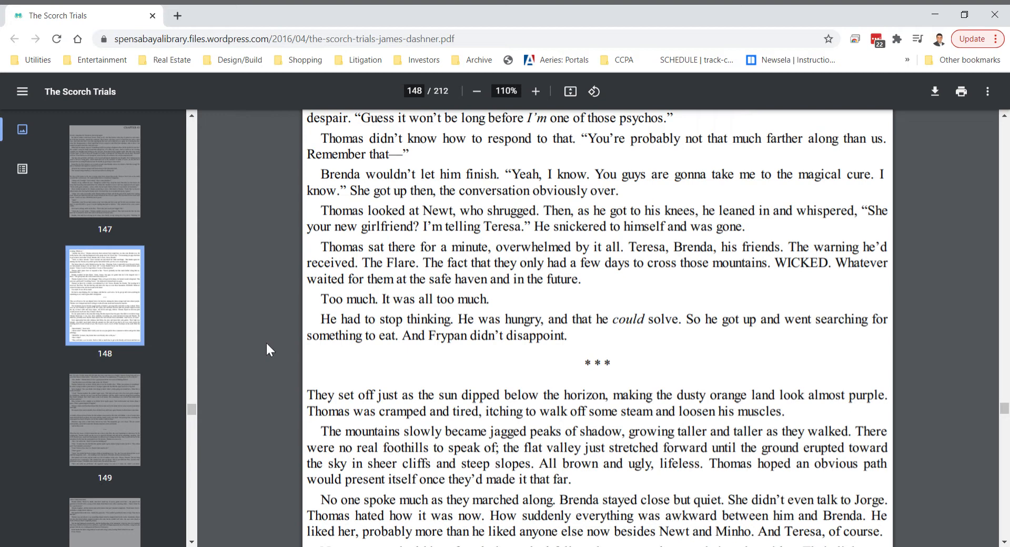
{"action": "scroll", "scroll_direction": "down", "scroll_amount": 3}
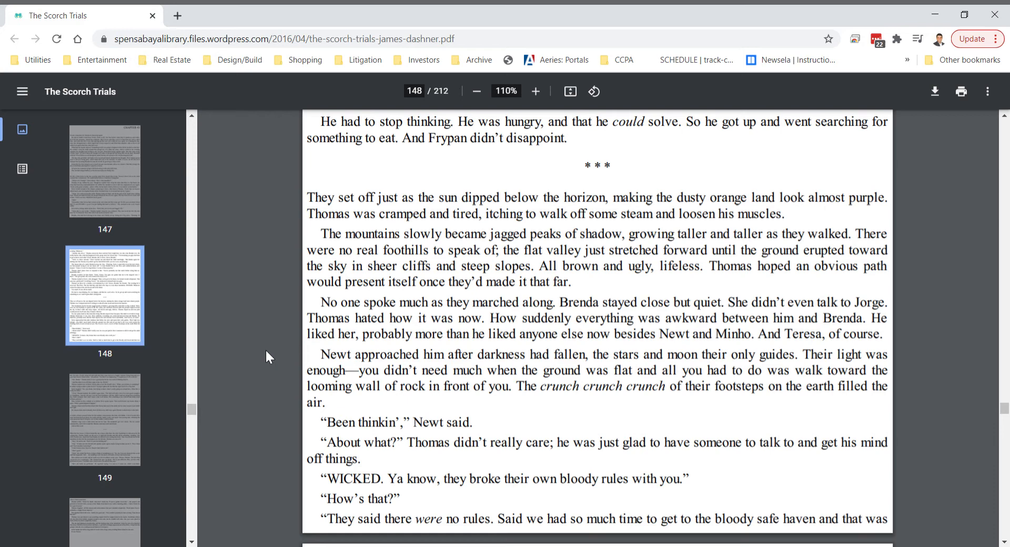
{"action": "scroll", "scroll_direction": "down", "scroll_amount": 3}
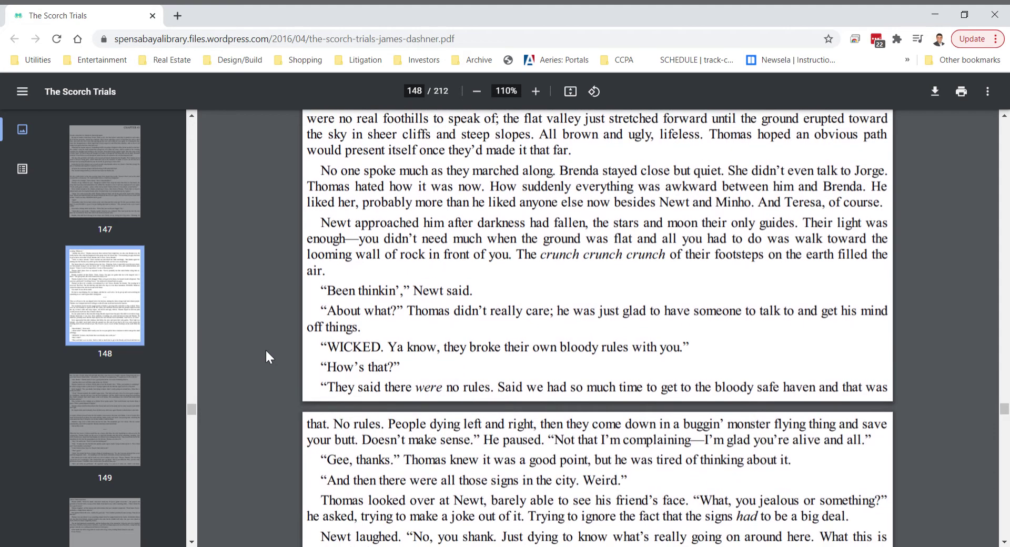
{"action": "scroll", "scroll_direction": "down", "scroll_amount": 3}
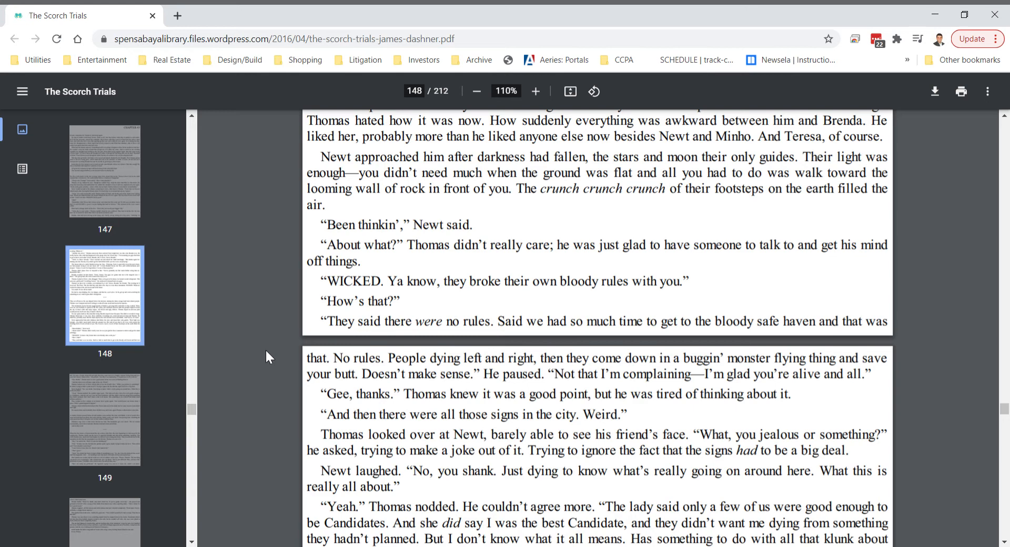
{"action": "scroll", "scroll_direction": "down", "scroll_amount": 3}
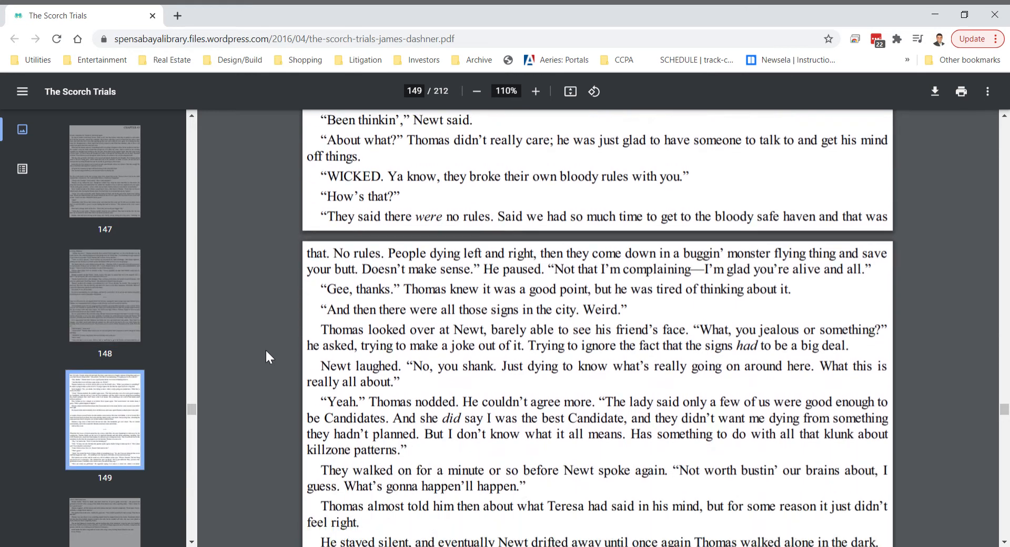
{"action": "scroll", "scroll_direction": "down", "scroll_amount": 3}
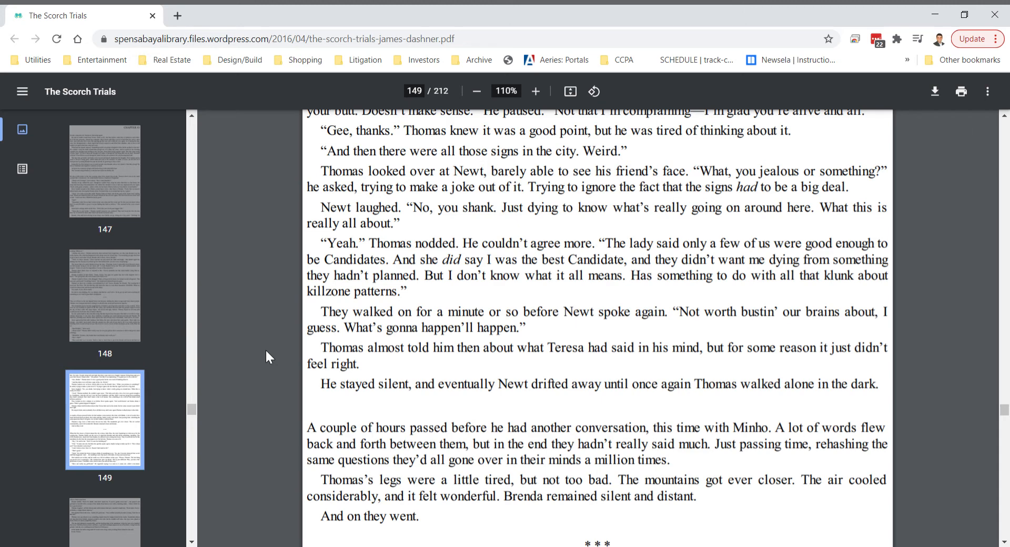
{"action": "scroll", "scroll_direction": "down", "scroll_amount": 3}
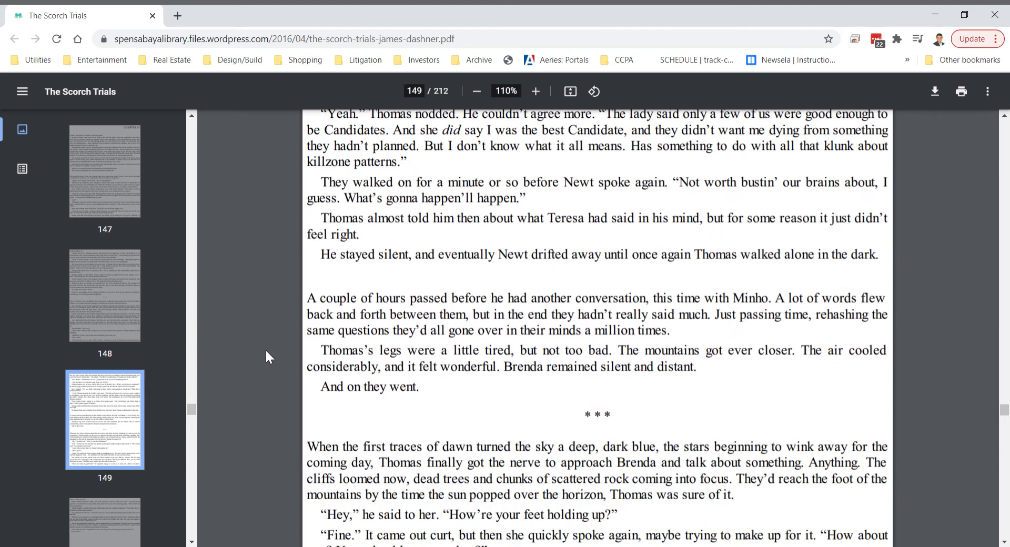
{"action": "scroll", "scroll_direction": "down", "scroll_amount": 3}
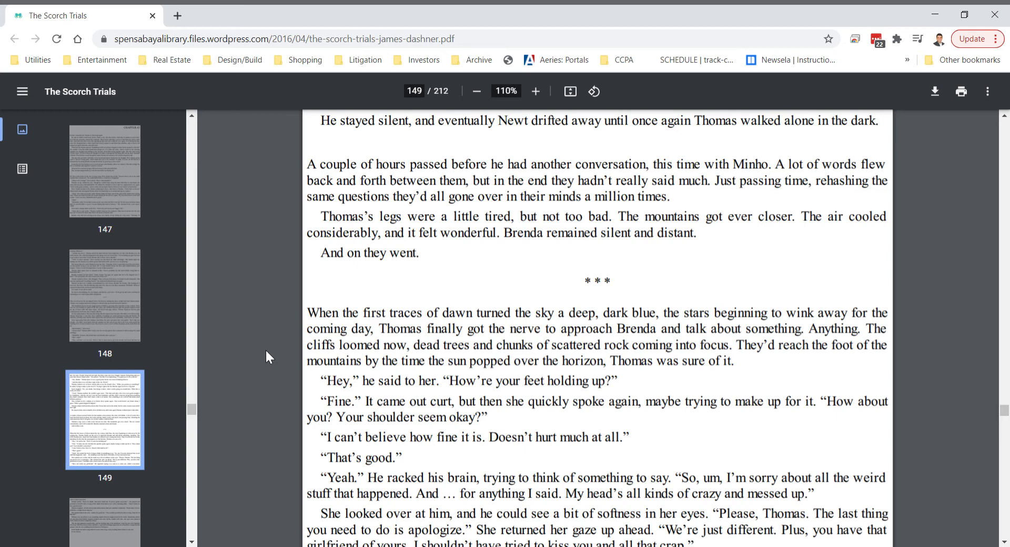
{"action": "scroll", "scroll_direction": "down", "scroll_amount": 3}
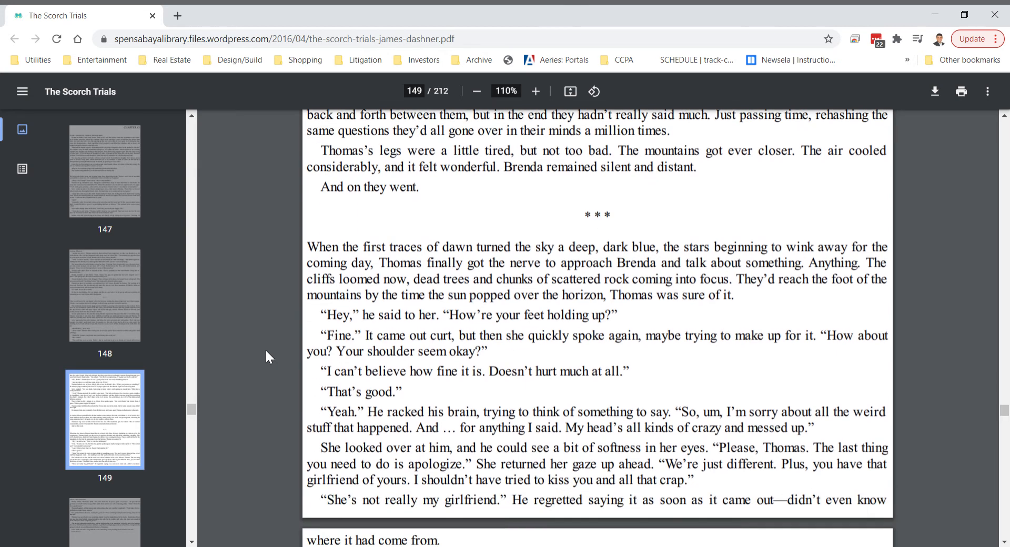
{"action": "scroll", "scroll_direction": "down", "scroll_amount": 3}
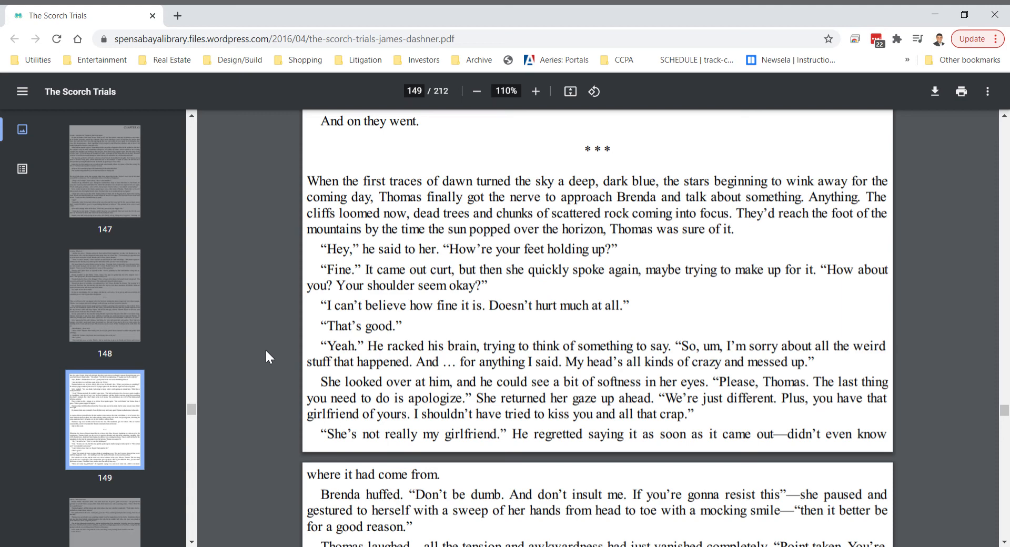
{"action": "scroll", "scroll_direction": "down", "scroll_amount": 3}
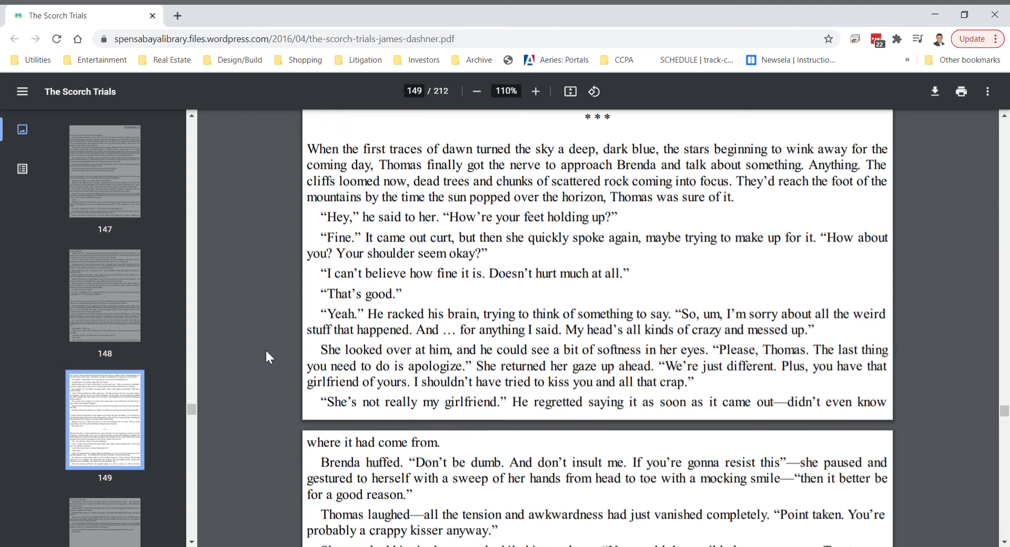
{"action": "scroll", "scroll_direction": "down", "scroll_amount": 3}
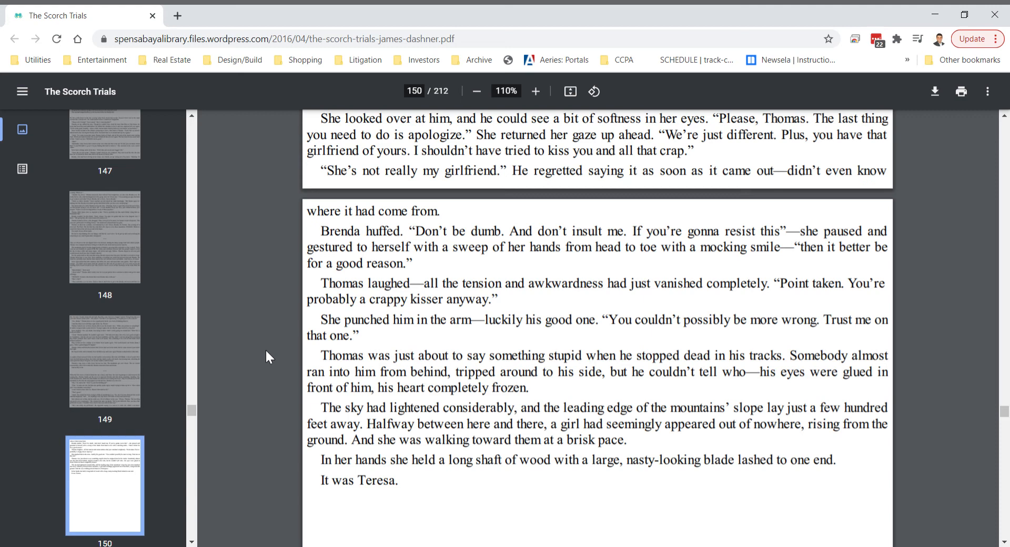
{"action": "scroll", "scroll_direction": "down", "scroll_amount": 3}
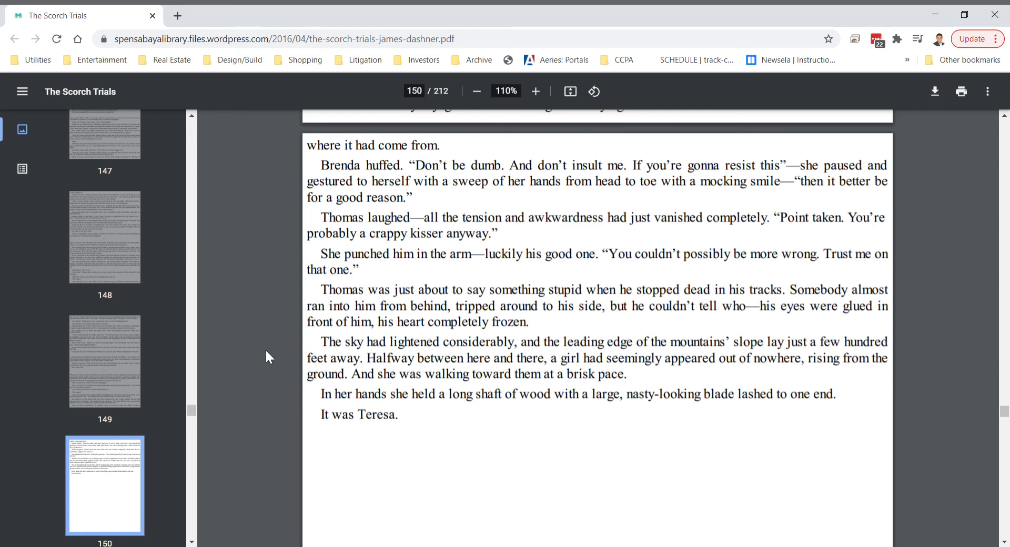
{"action": "mouse_move", "coordinate": [758, 163]}
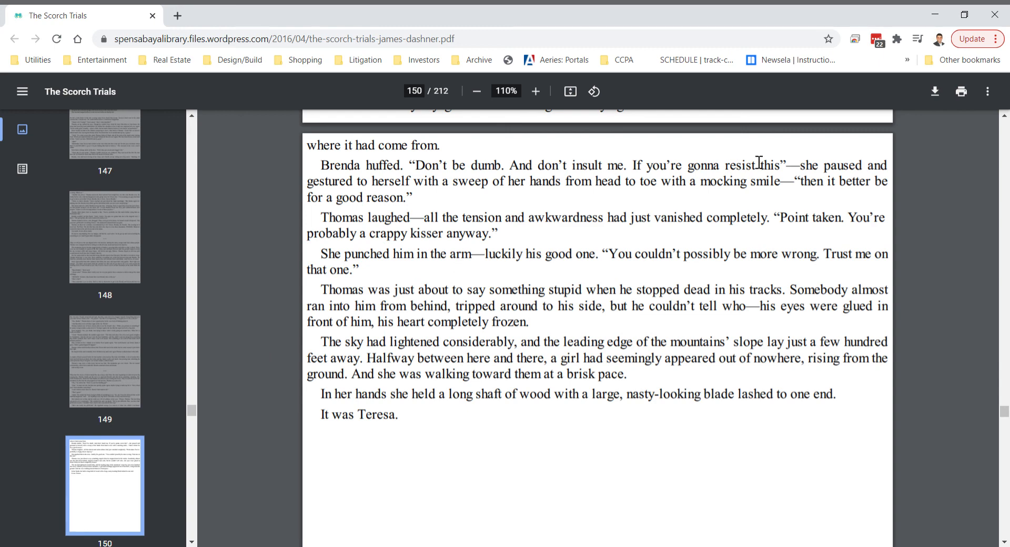